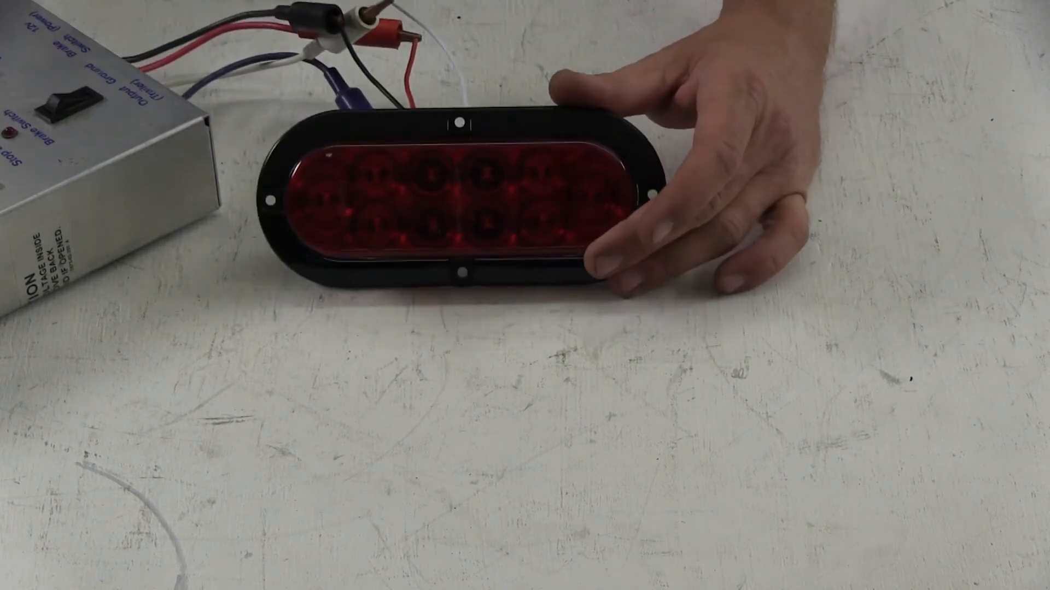
{"action": "left_click", "coordinate": [59, 90]}
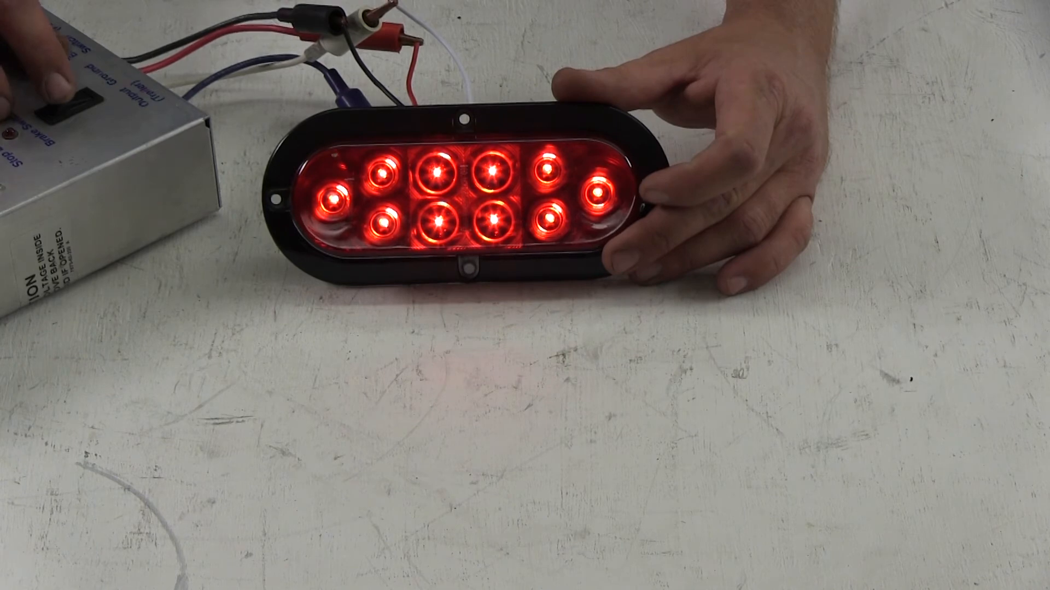